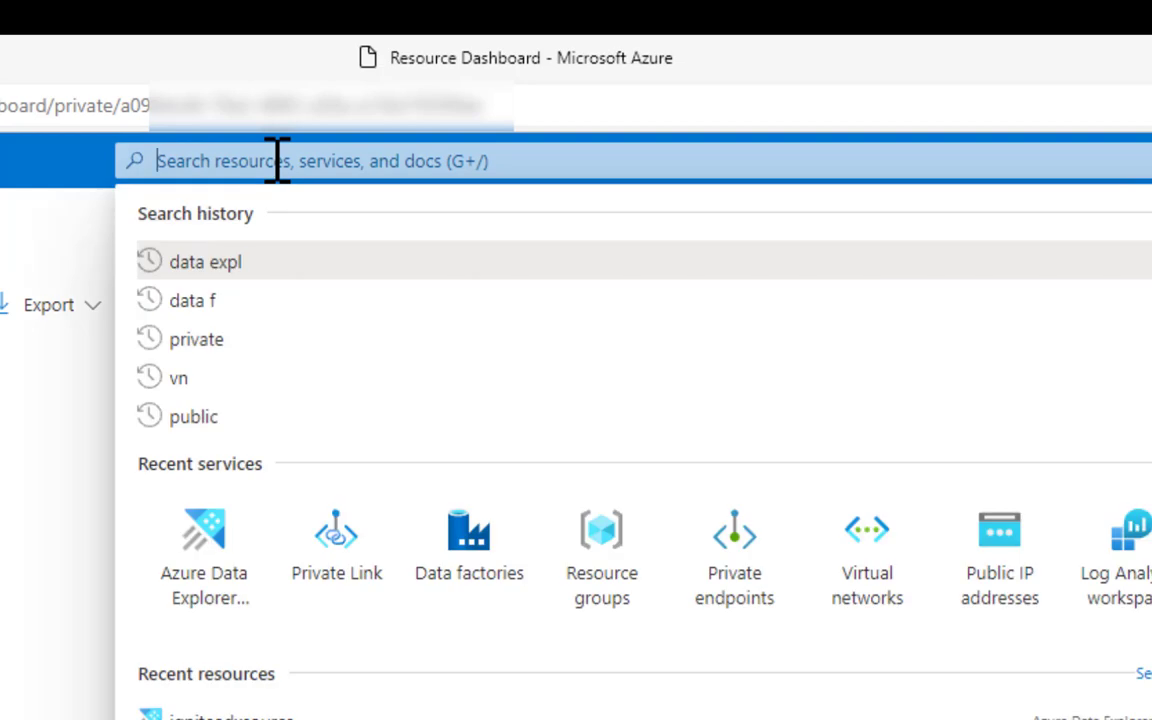
Step: Search 'Azure da' and browse the Azure Data Explorer clusters with their running states
{"action": "type", "text": "Azure da"}
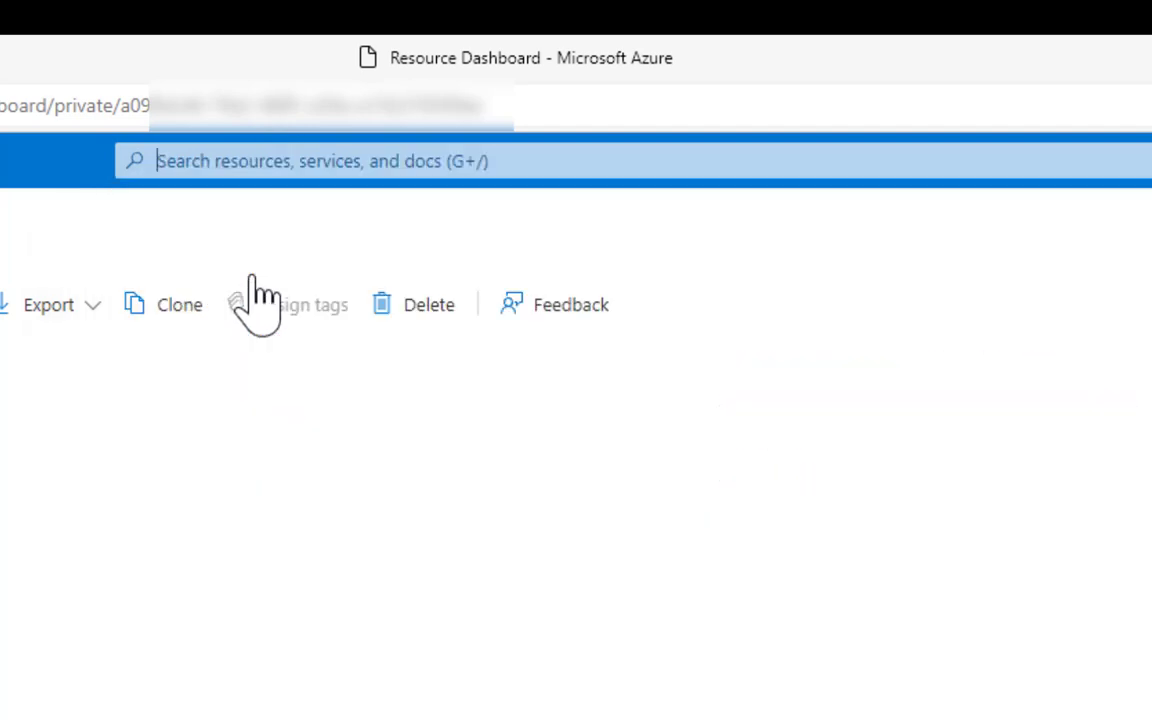
{"action": "scroll", "scroll_direction": "down", "scroll_amount": 3}
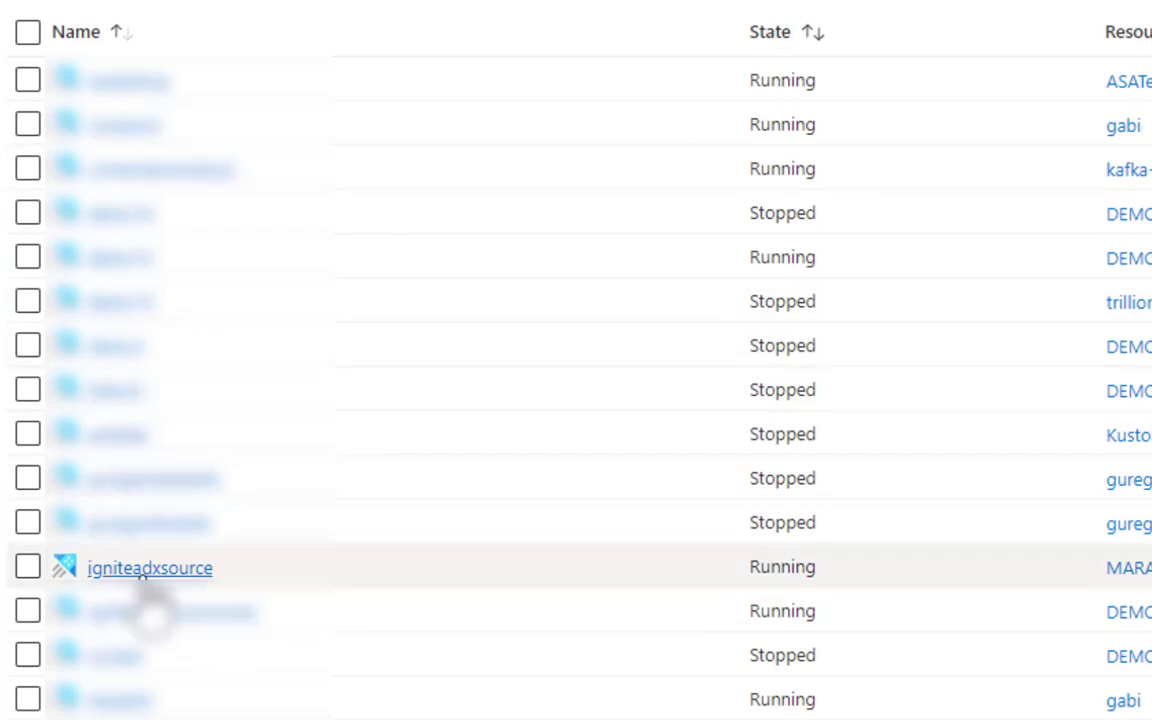
Step: Open the igniteadxsource cluster's Insights page under Monitoring
{"action": "left_click", "coordinate": [150, 567]}
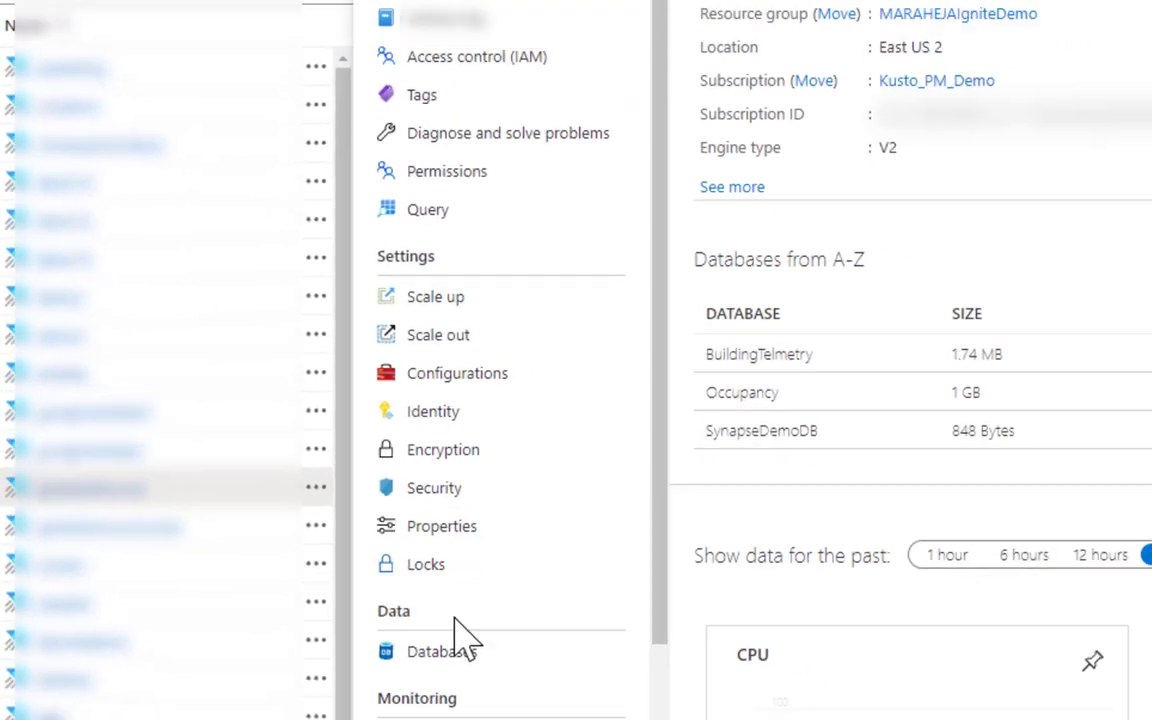
{"action": "left_click", "coordinate": [212, 601]}
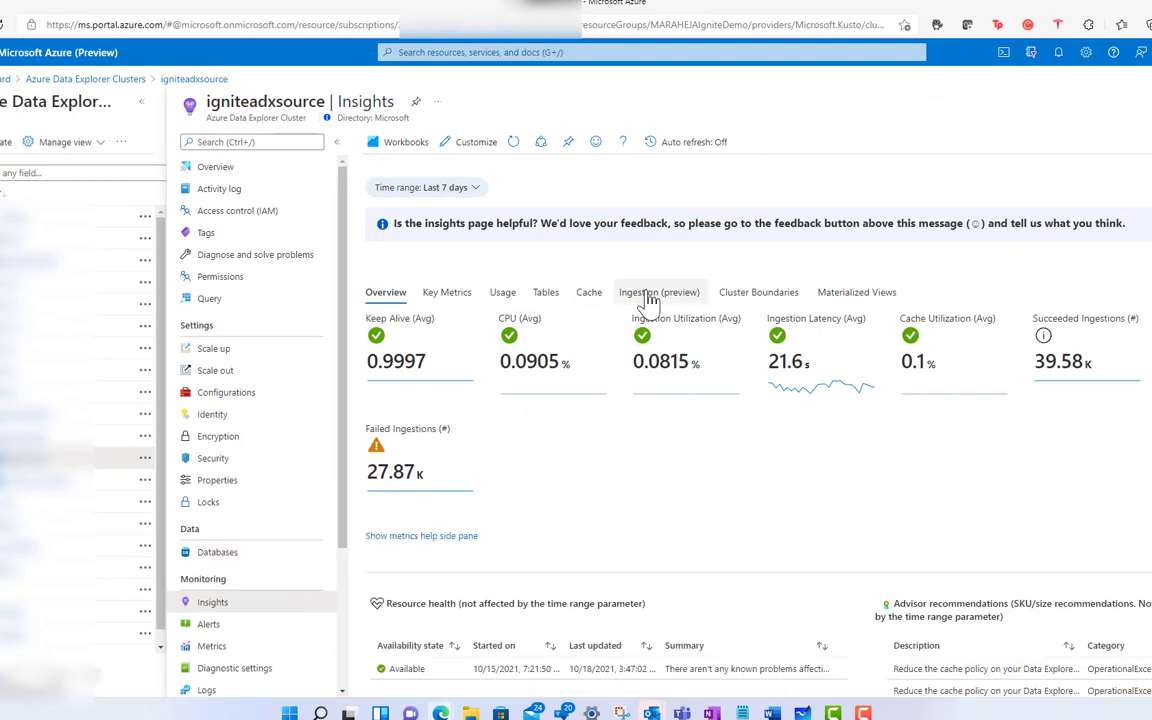
Step: Show the Ingestion (preview) tab: 39.8K successful, 28K failed, 20.2 s latency, 0.08% utilization
{"action": "left_click", "coordinate": [659, 292]}
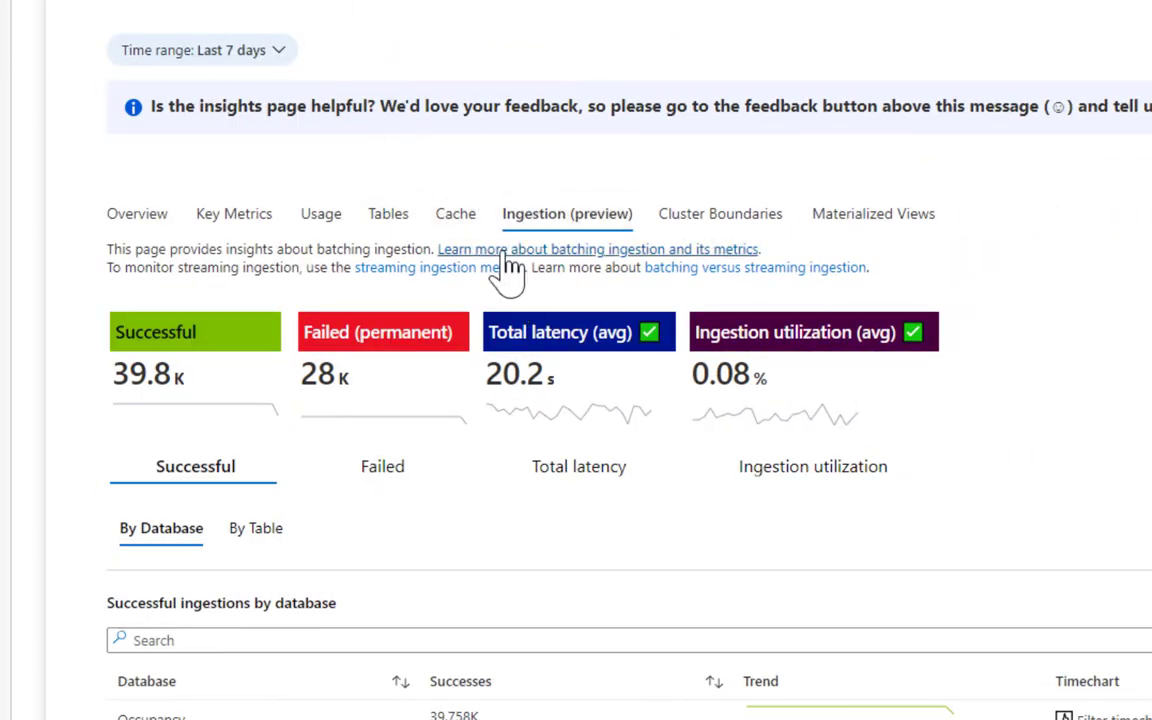
{"action": "mouse_move", "coordinate": [490, 258]}
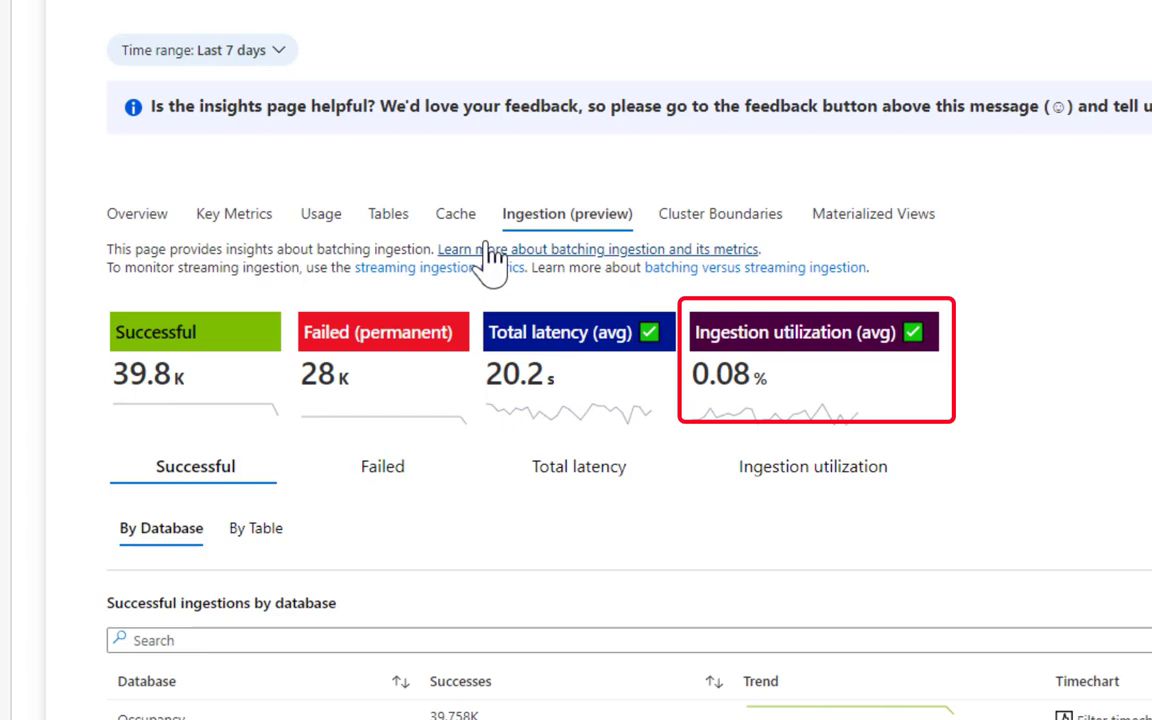
{"action": "scroll", "scroll_direction": "down", "scroll_amount": 3}
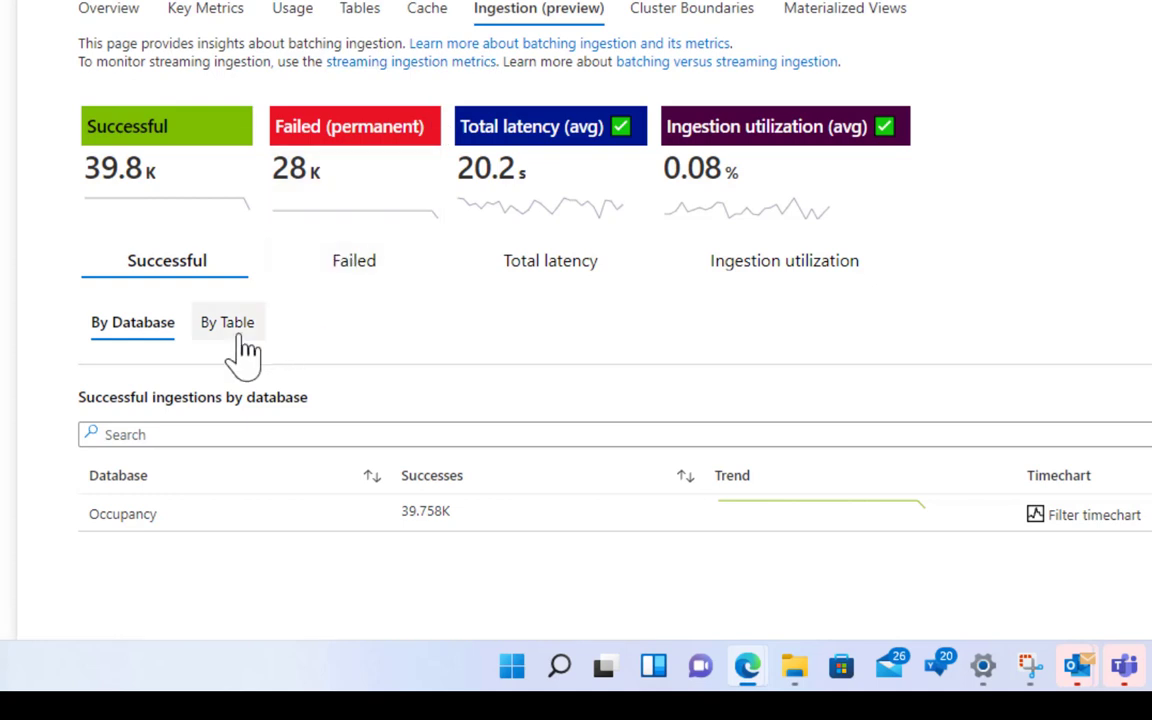
Step: Break successful ingestions down by table, then failed ingestions by table and error
{"action": "left_click", "coordinate": [227, 322]}
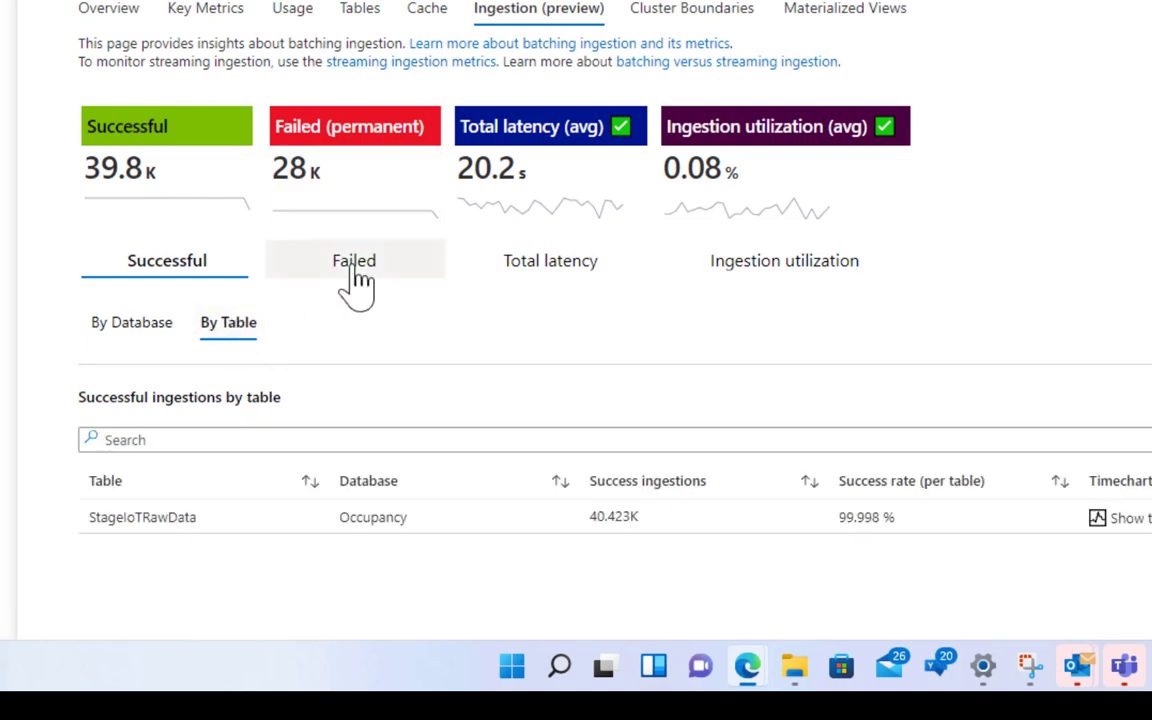
{"action": "left_click", "coordinate": [354, 260]}
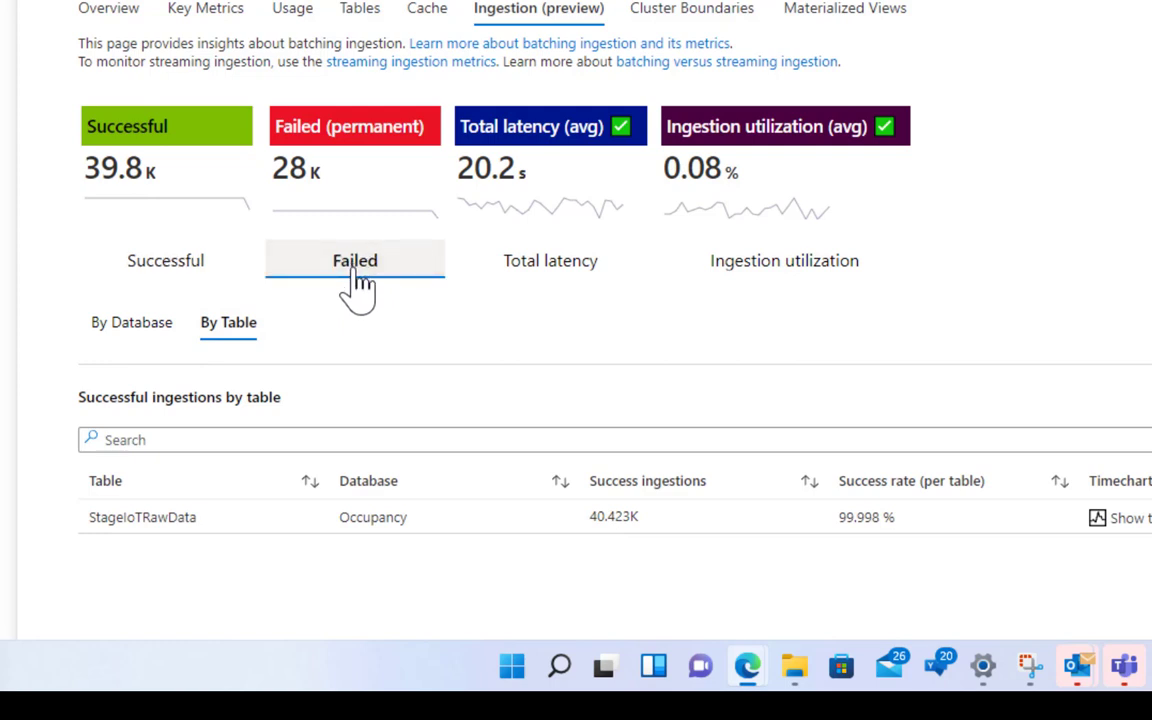
{"action": "left_click", "coordinate": [355, 260]}
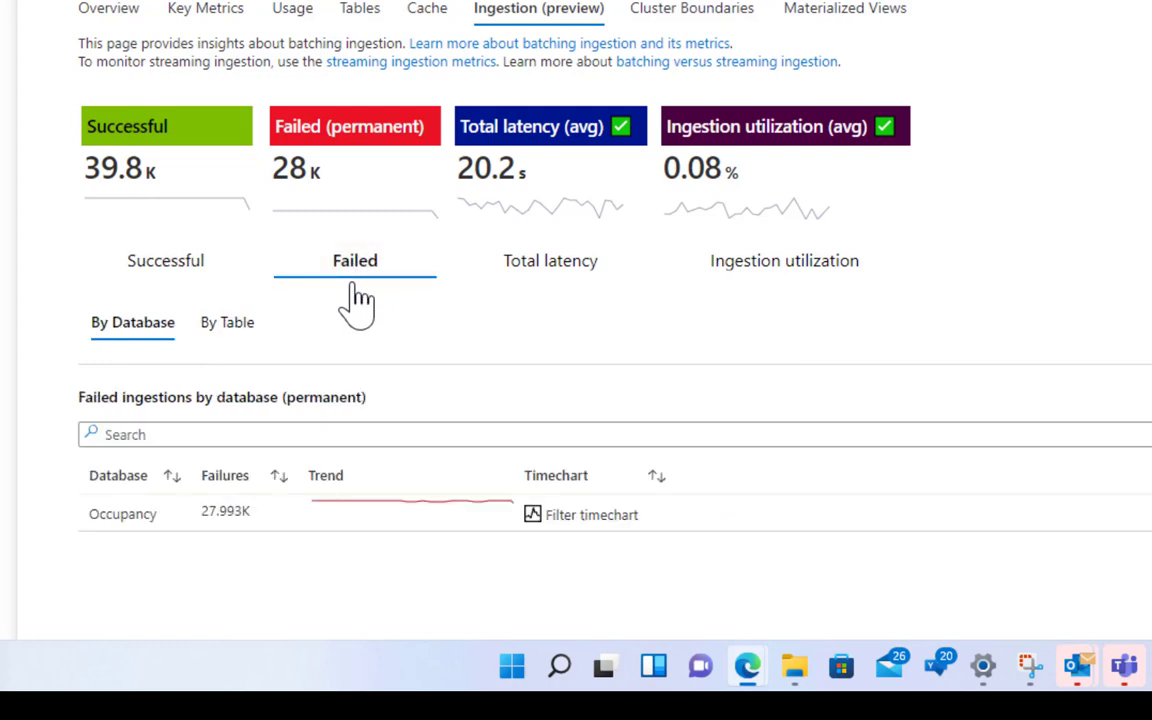
{"action": "left_click", "coordinate": [227, 322]}
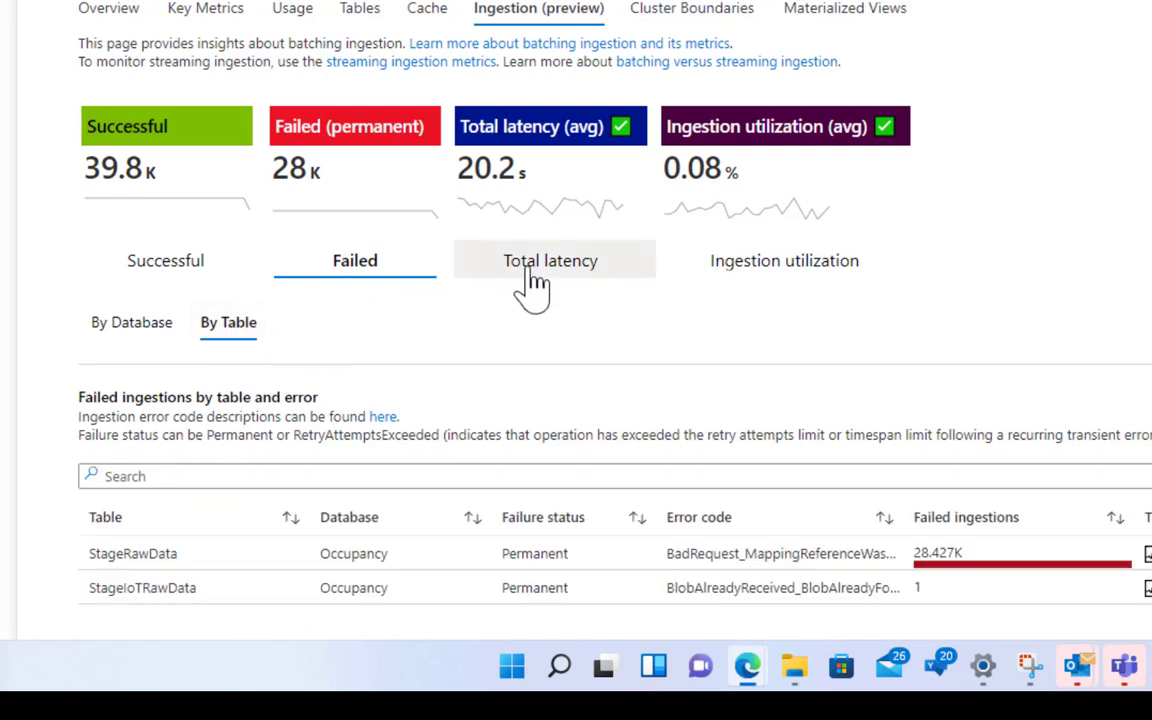
Step: Show total latency by database and the past-week ingestion utilization chart
{"action": "left_click", "coordinate": [551, 260]}
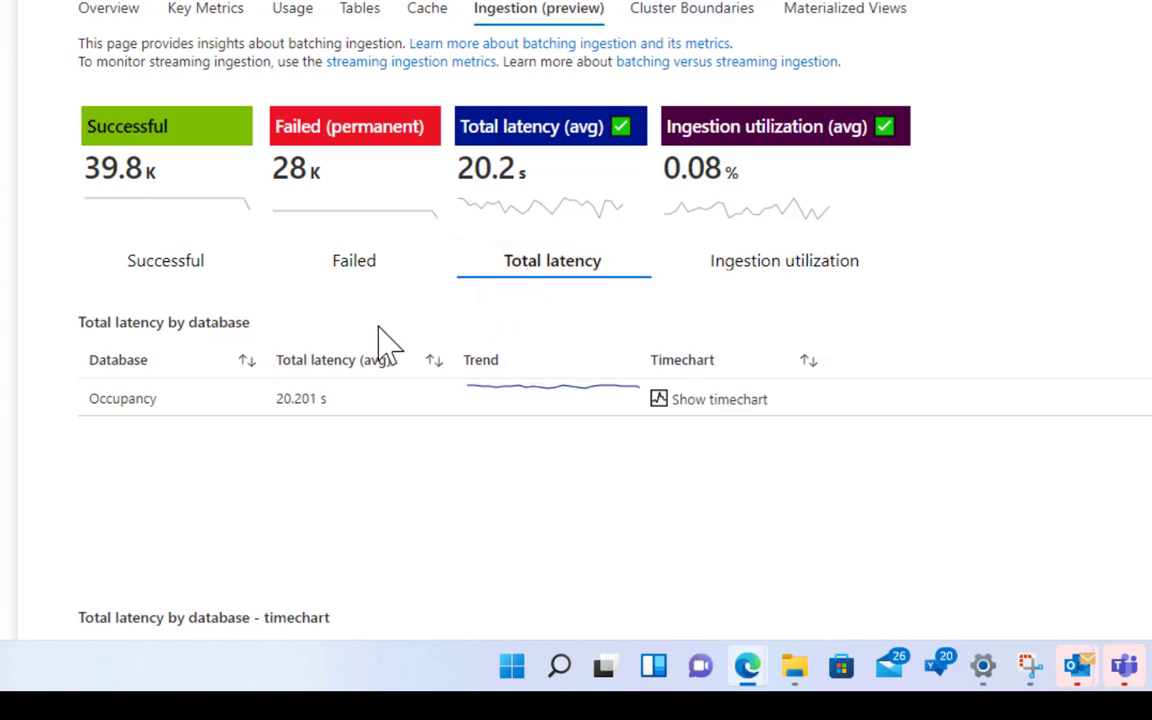
{"action": "mouse_move", "coordinate": [784, 260]}
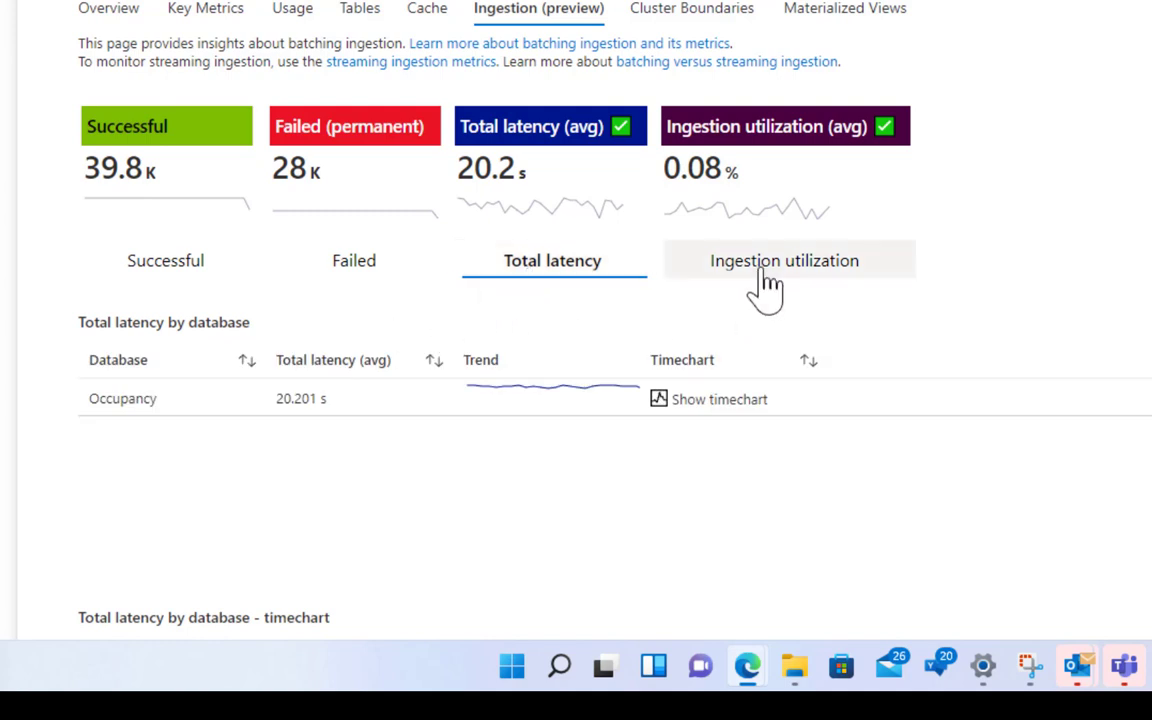
{"action": "left_click", "coordinate": [787, 260]}
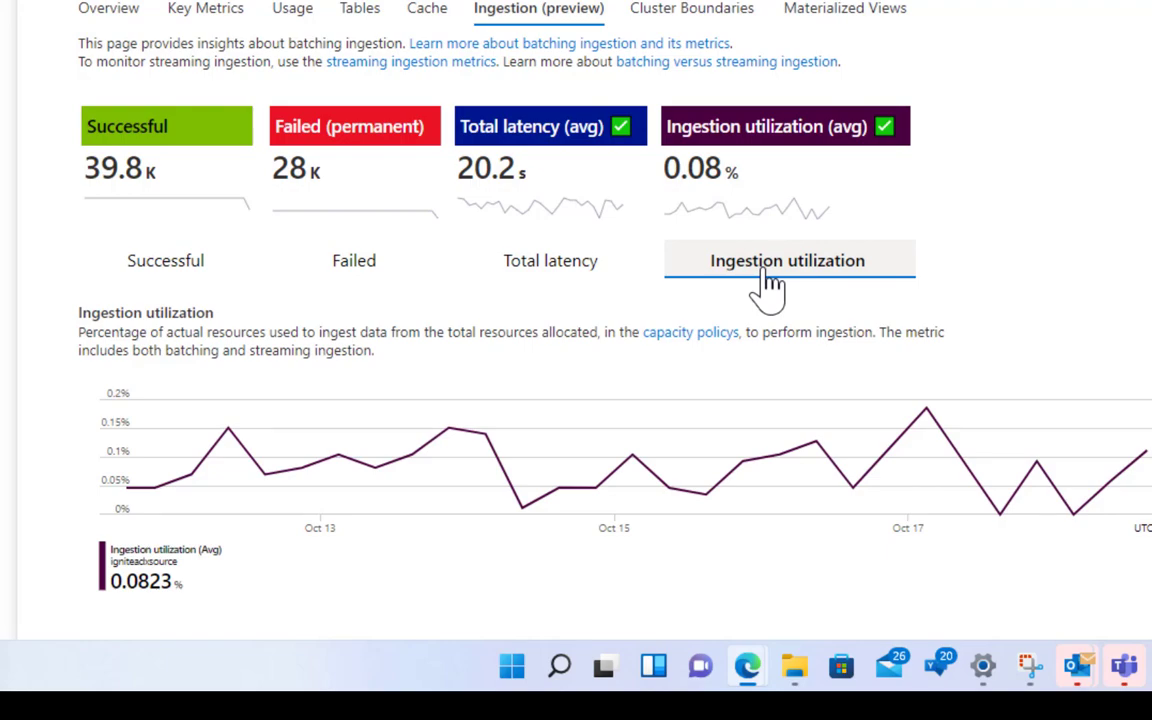
{"action": "scroll", "scroll_direction": "down", "scroll_amount": 3}
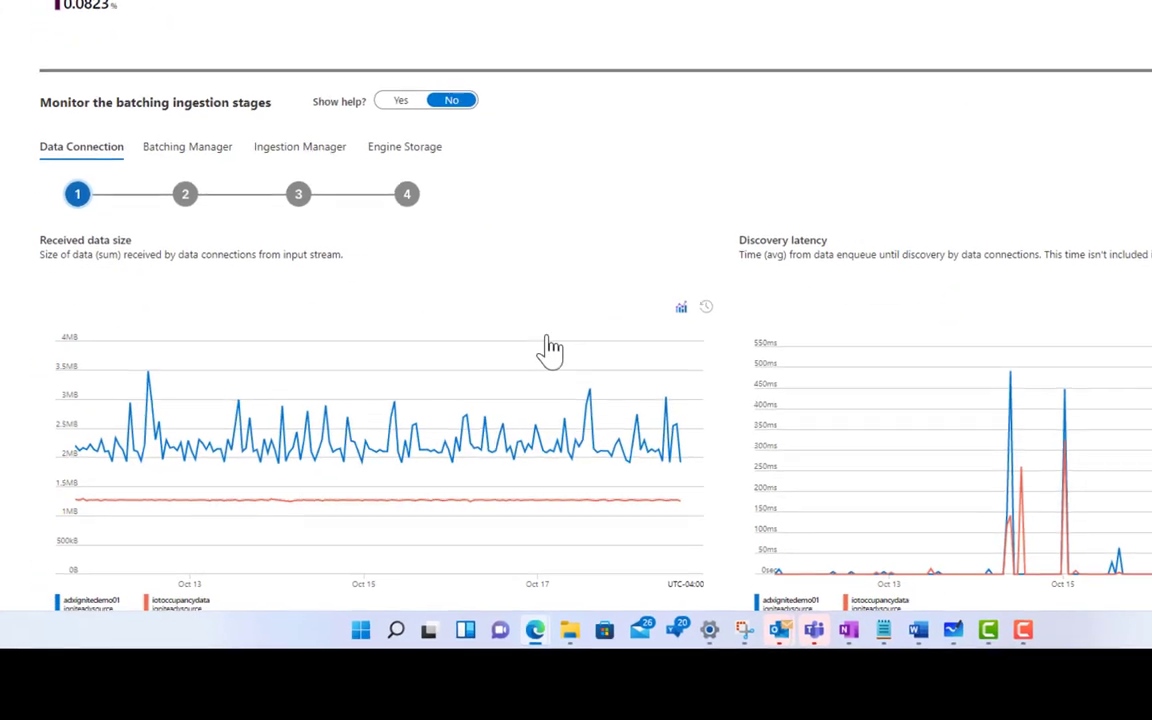
{"action": "scroll", "scroll_direction": "down", "scroll_amount": 3}
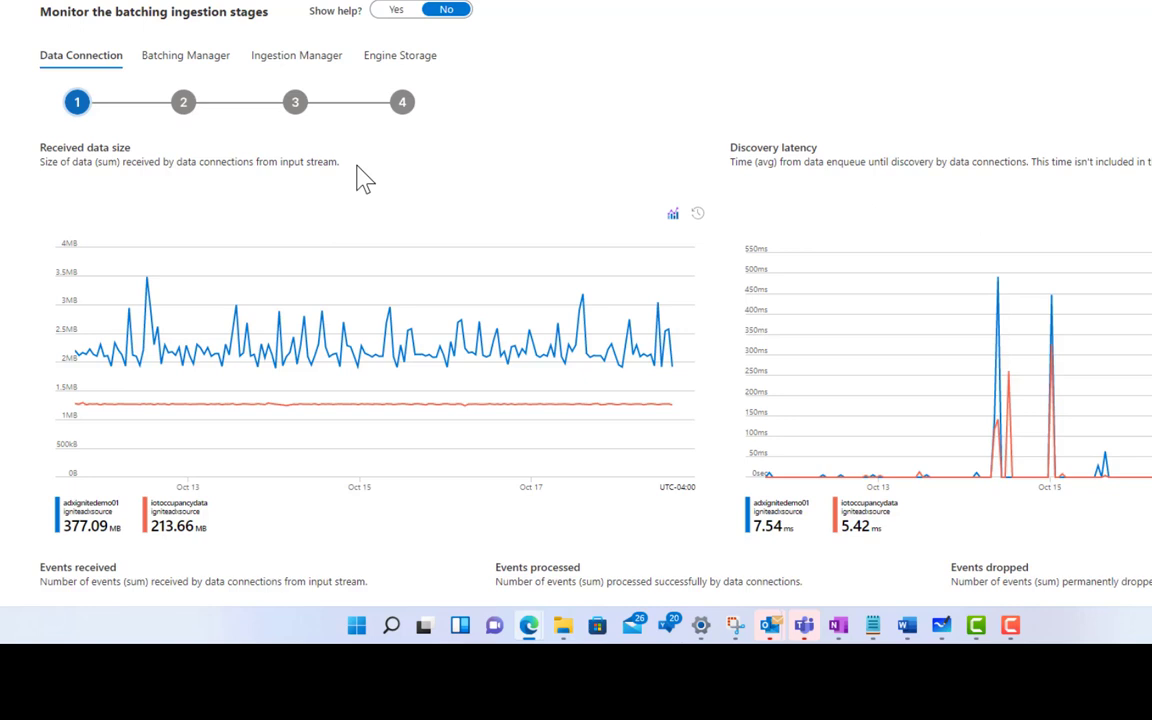
{"action": "scroll", "scroll_direction": "down", "scroll_amount": 3}
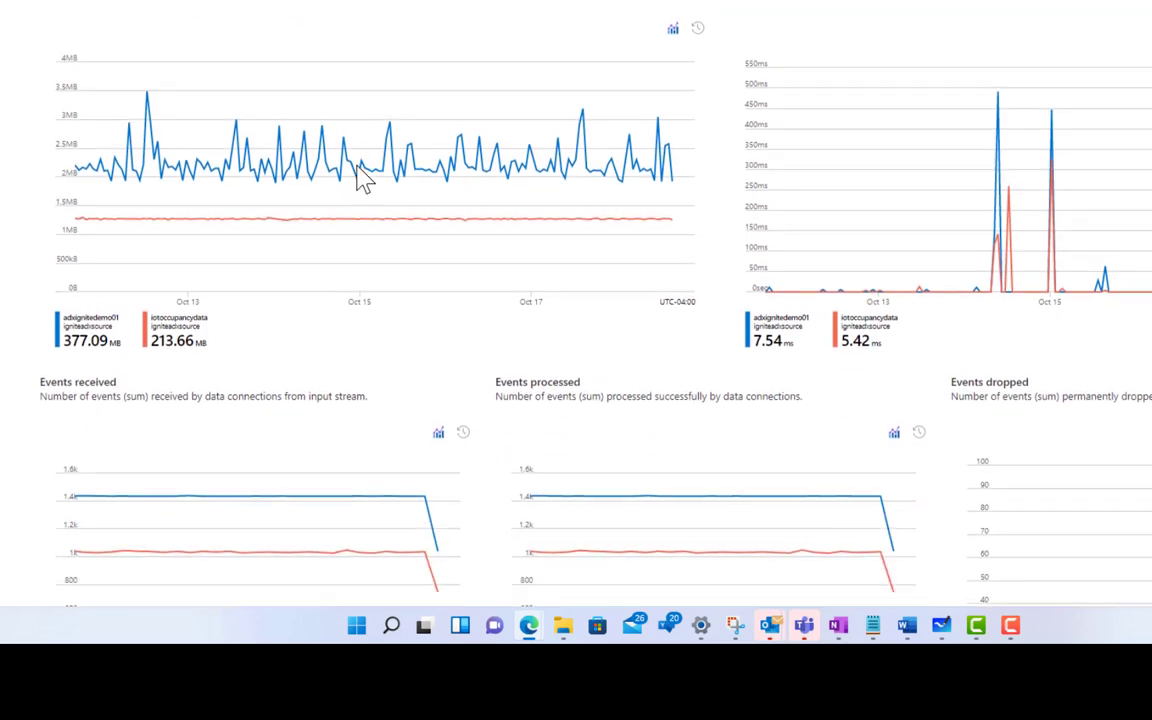
{"action": "scroll", "scroll_direction": "down", "scroll_amount": 3}
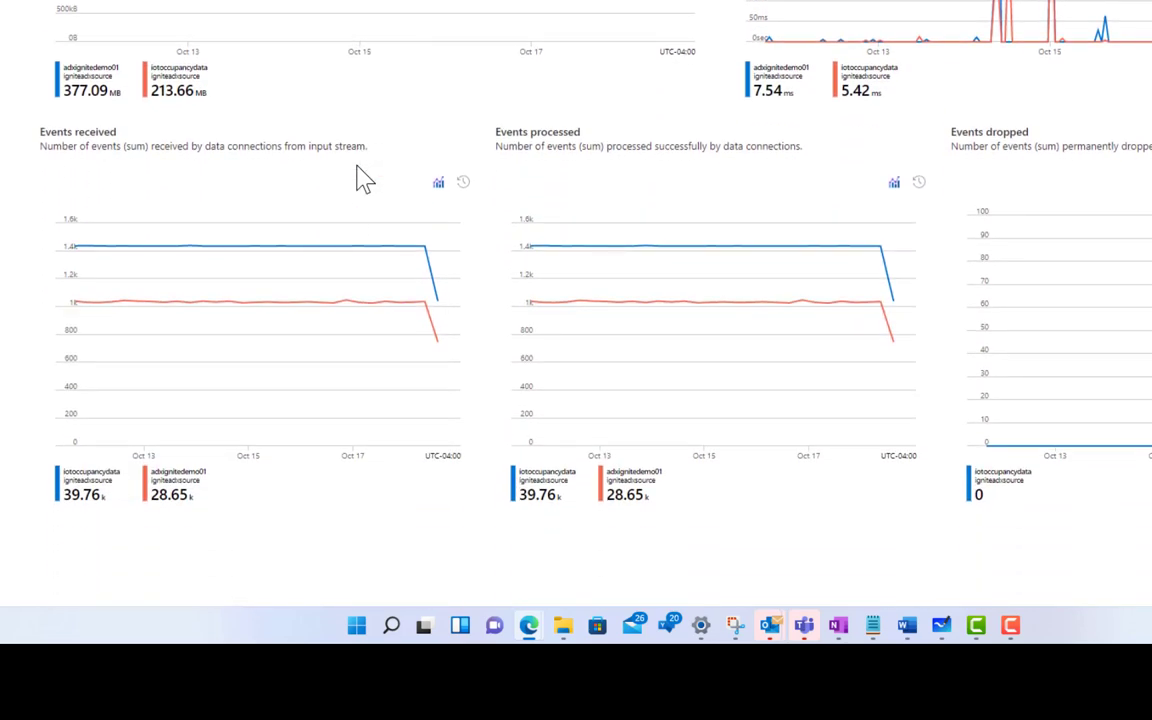
{"action": "scroll", "scroll_direction": "up", "scroll_amount": 3}
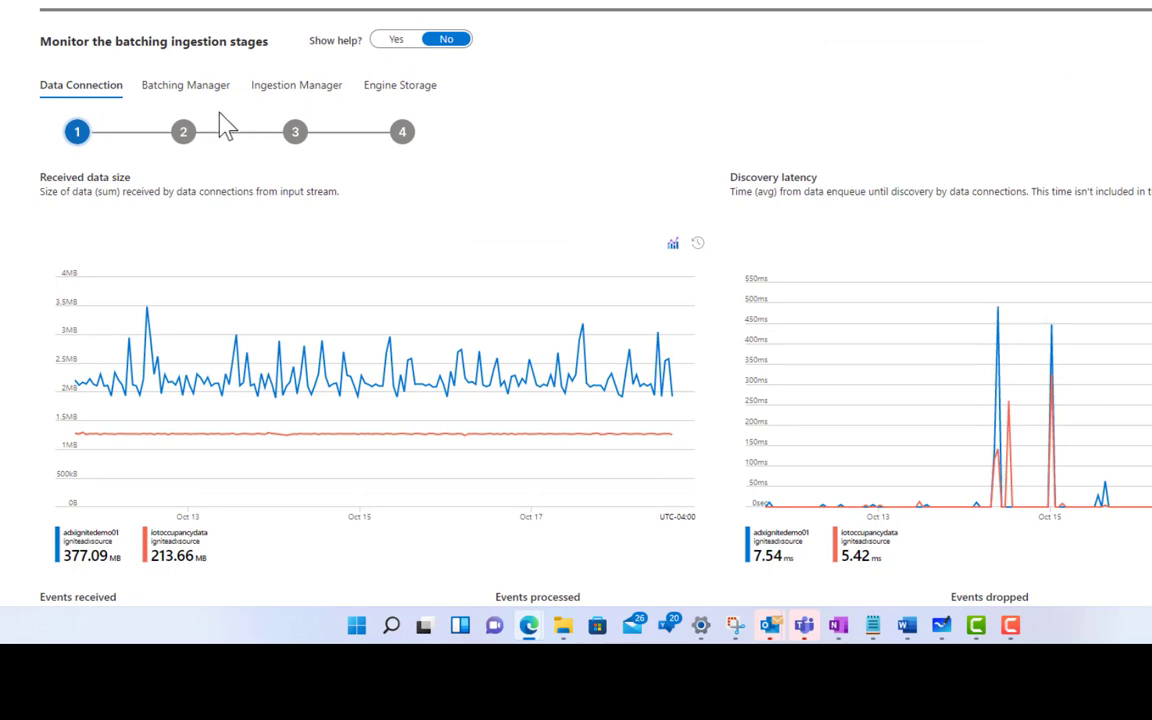
Step: Review Batching Manager charts: stage latency, blobs, queue, batching duration, size and trigger type
{"action": "left_click", "coordinate": [186, 85]}
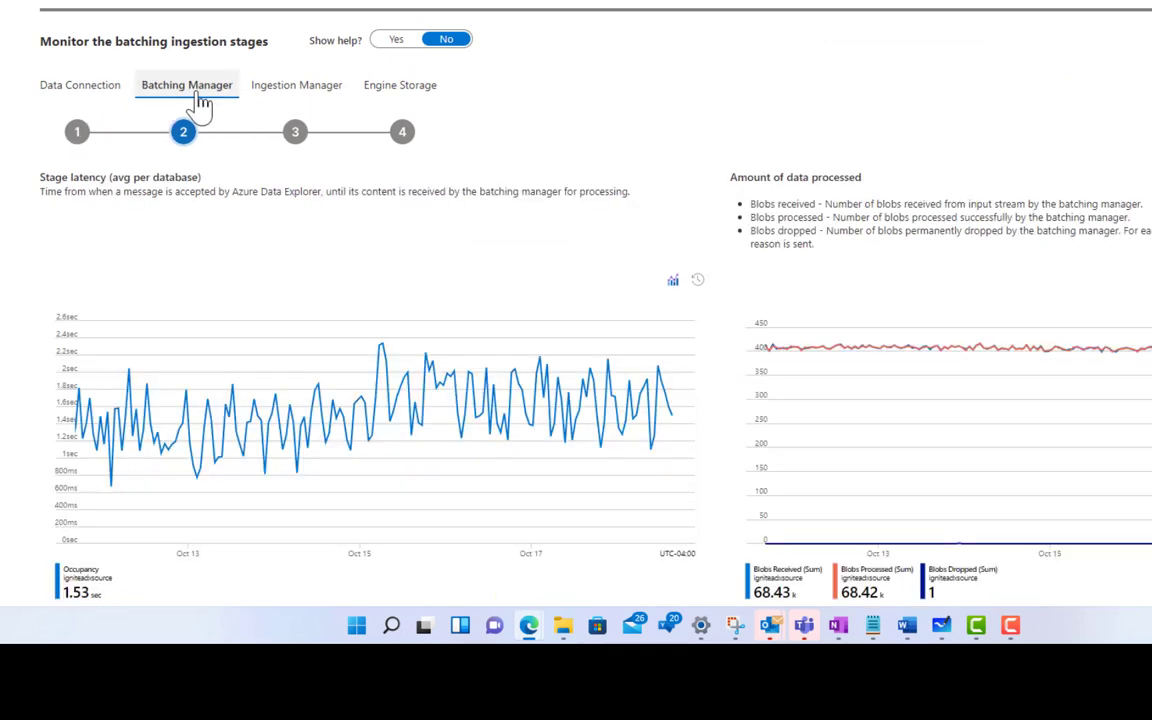
{"action": "scroll", "scroll_direction": "down", "scroll_amount": 3}
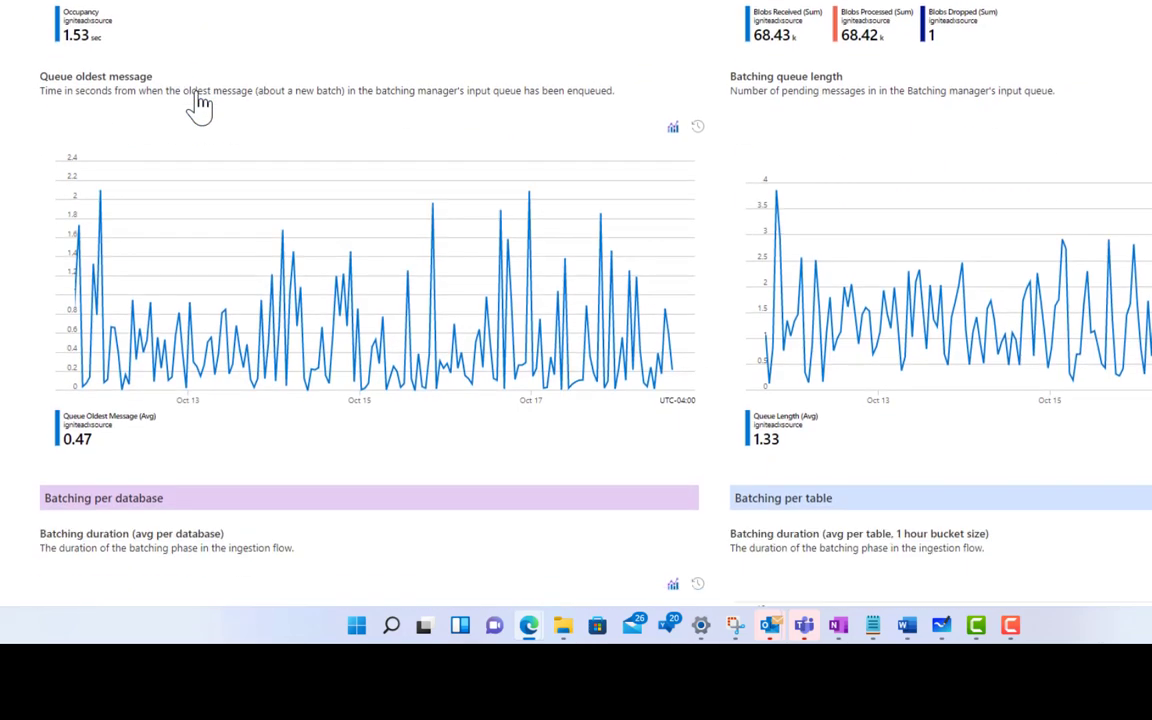
{"action": "scroll", "scroll_direction": "down", "scroll_amount": 3}
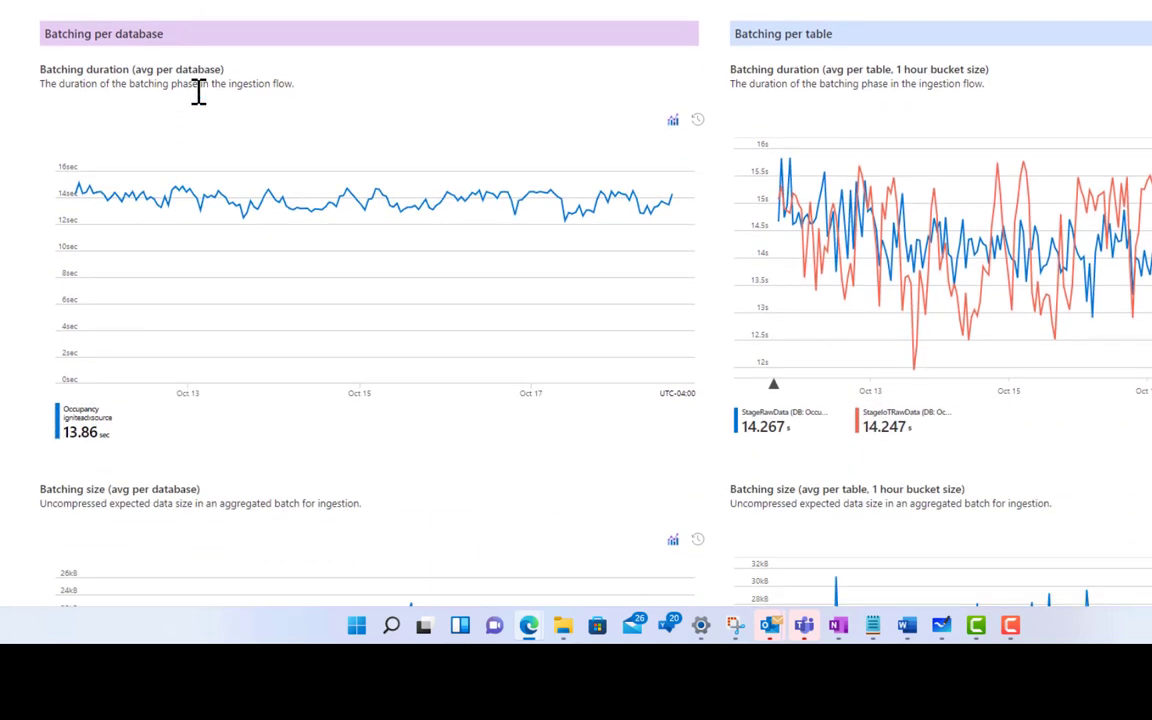
{"action": "scroll", "scroll_direction": "down", "scroll_amount": 3}
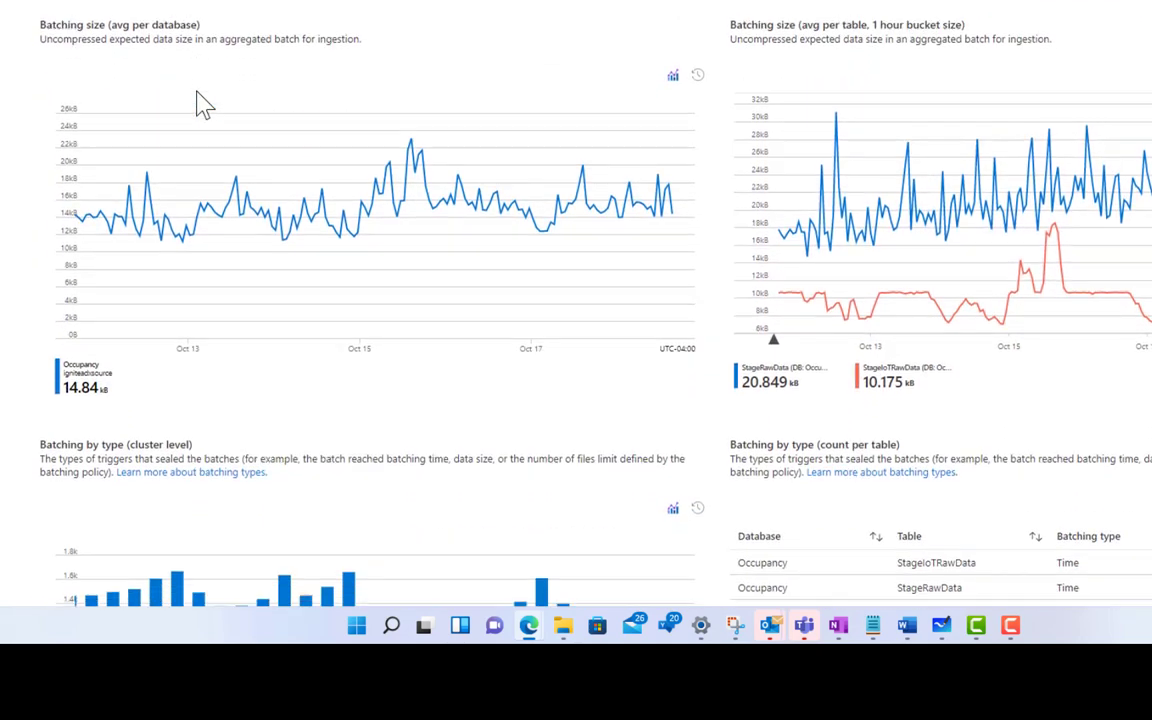
{"action": "scroll", "scroll_direction": "down", "scroll_amount": 3}
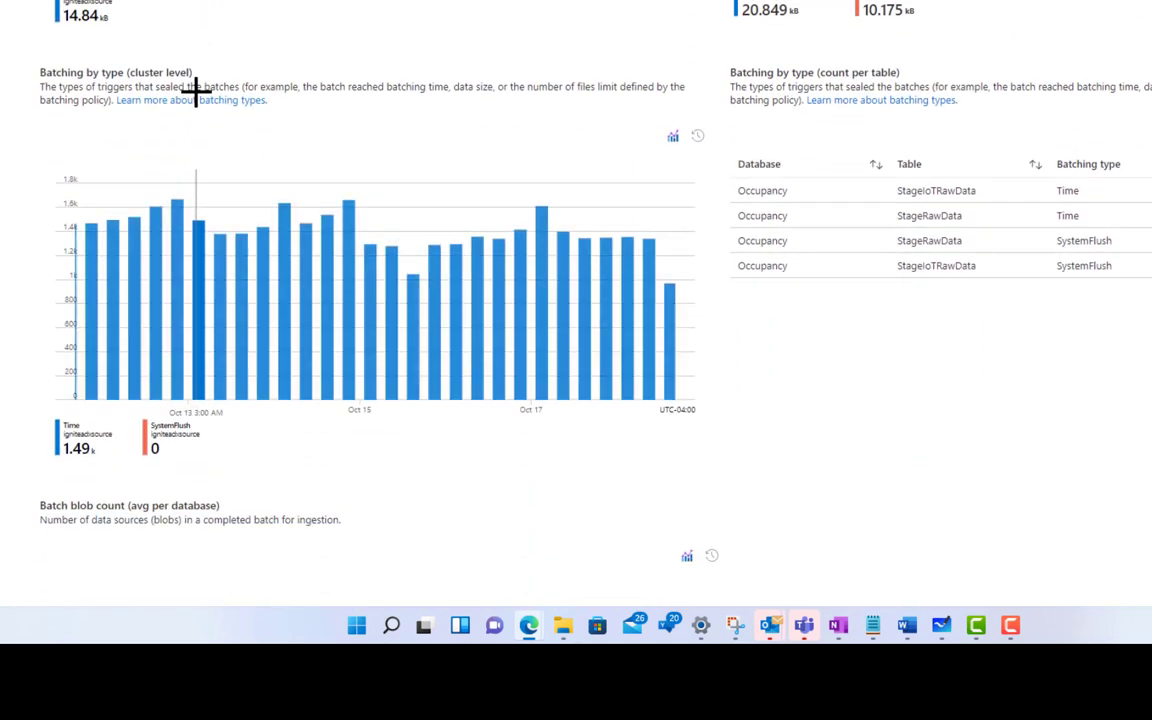
{"action": "left_click", "coordinate": [297, 67]}
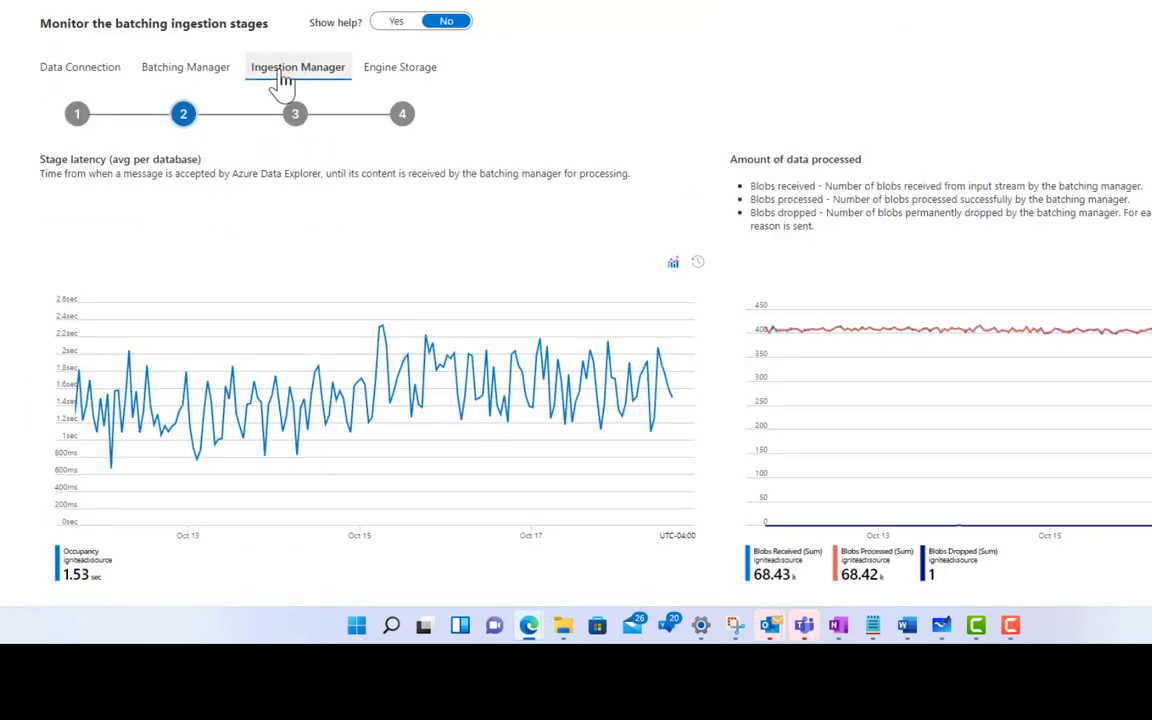
Step: Review Ingestion Manager latency, blobs and queue-length charts, then bring up Engine Storage charts
{"action": "left_click", "coordinate": [295, 113]}
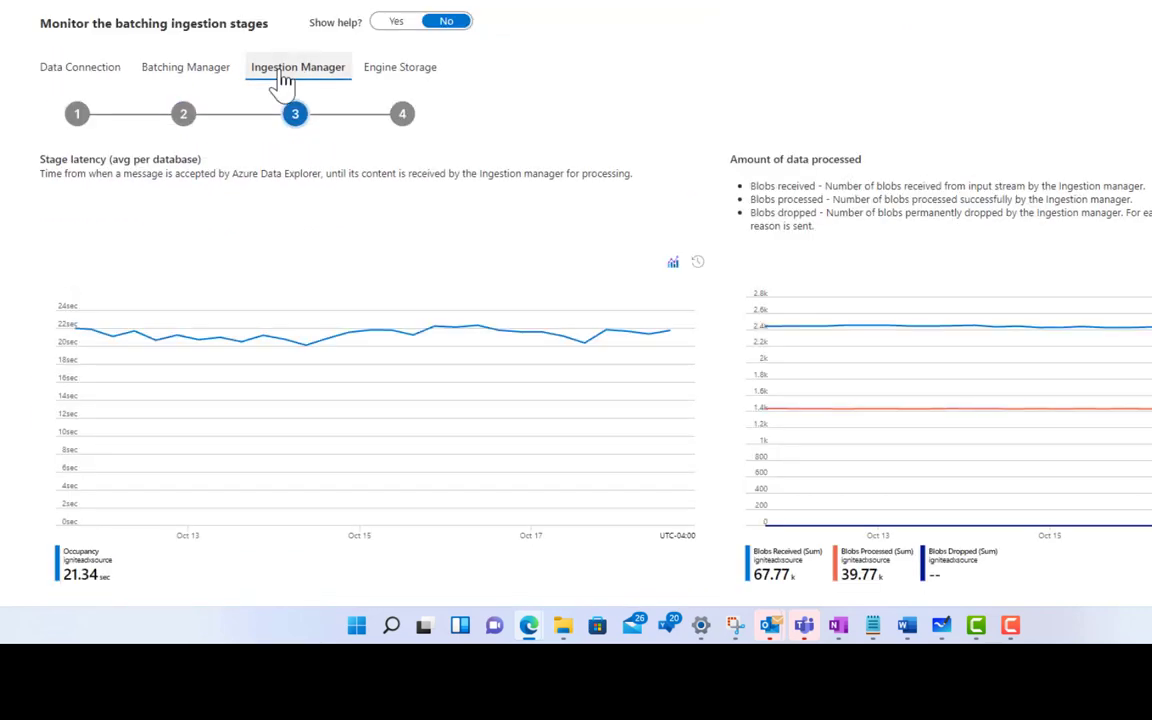
{"action": "scroll", "scroll_direction": "down", "scroll_amount": 3}
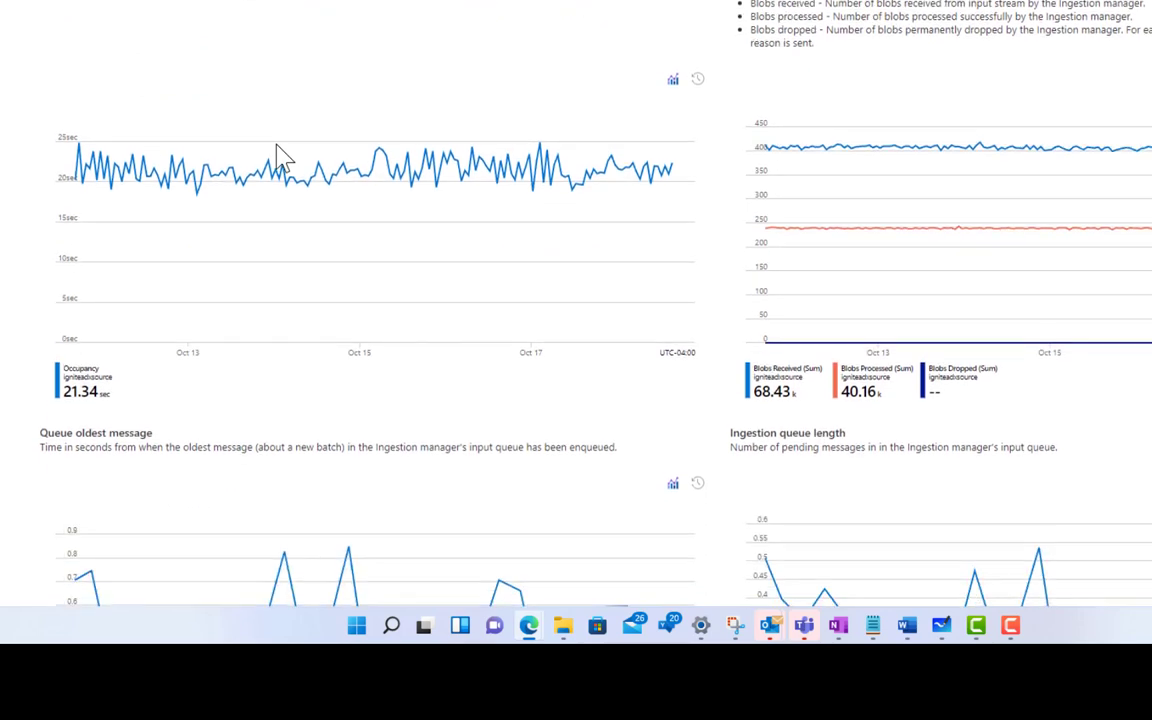
{"action": "scroll", "scroll_direction": "down", "scroll_amount": 3}
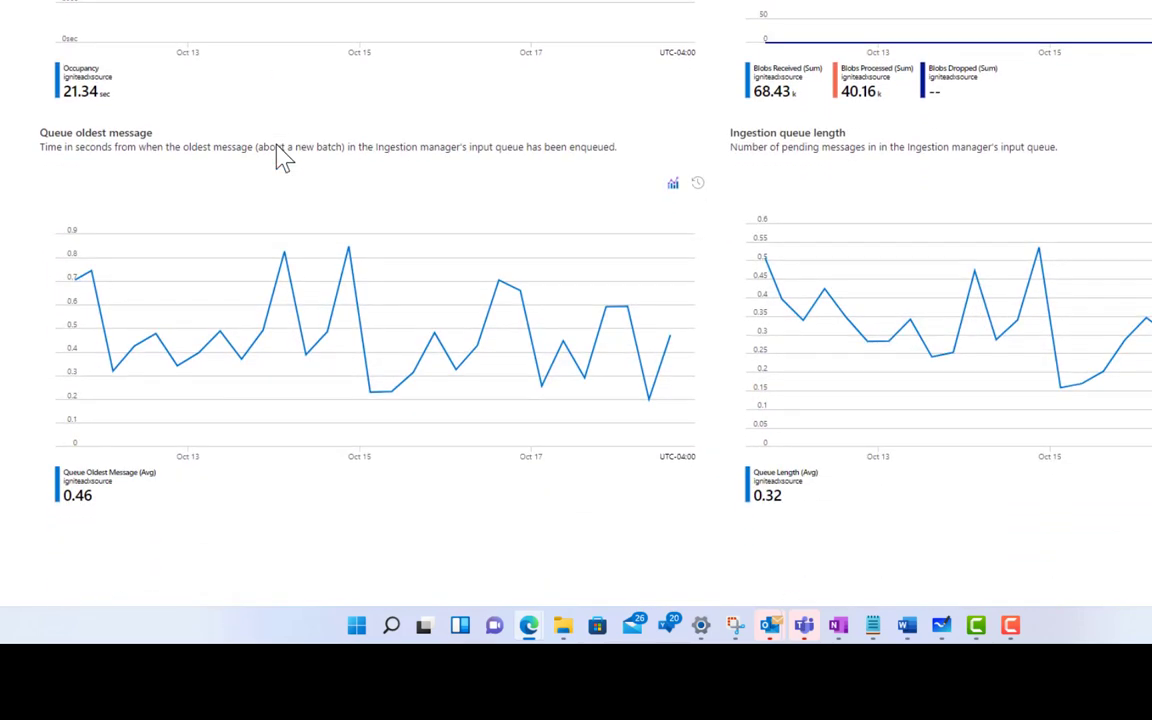
{"action": "left_click", "coordinate": [401, 140]}
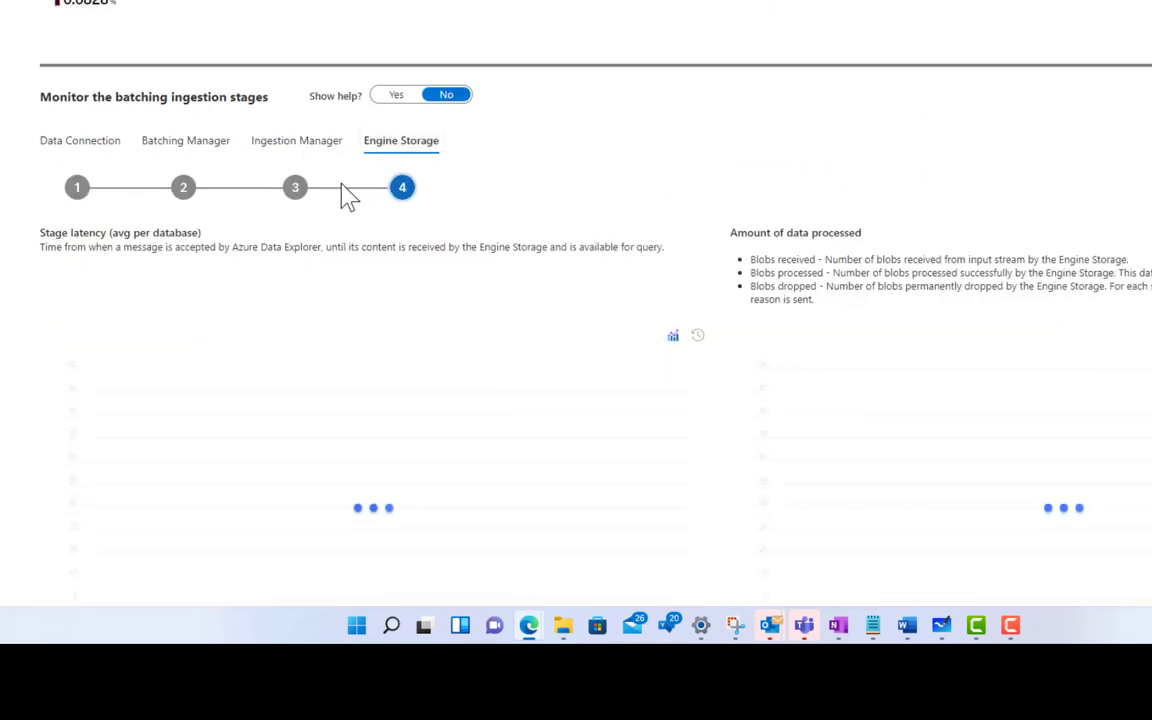